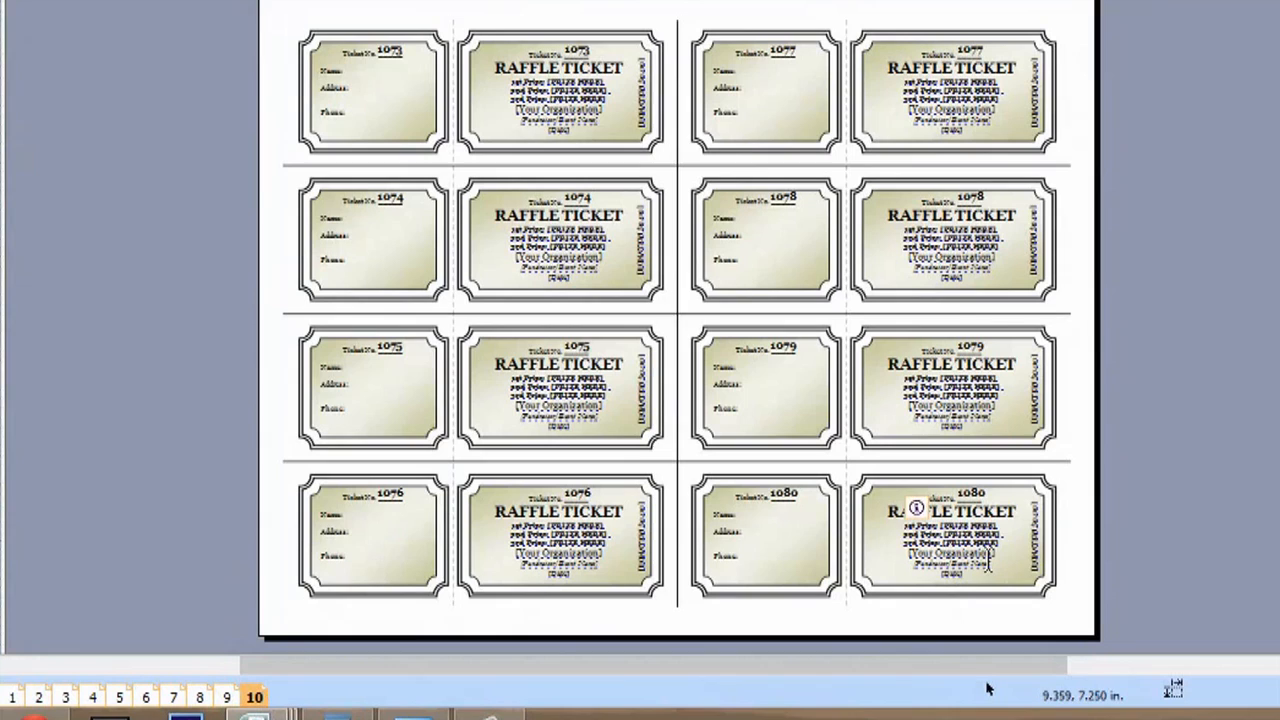
# Step: Search the Getting Started templates and create a publication from the Raffle tickets template
pyautogui.rightClick(252, 696)
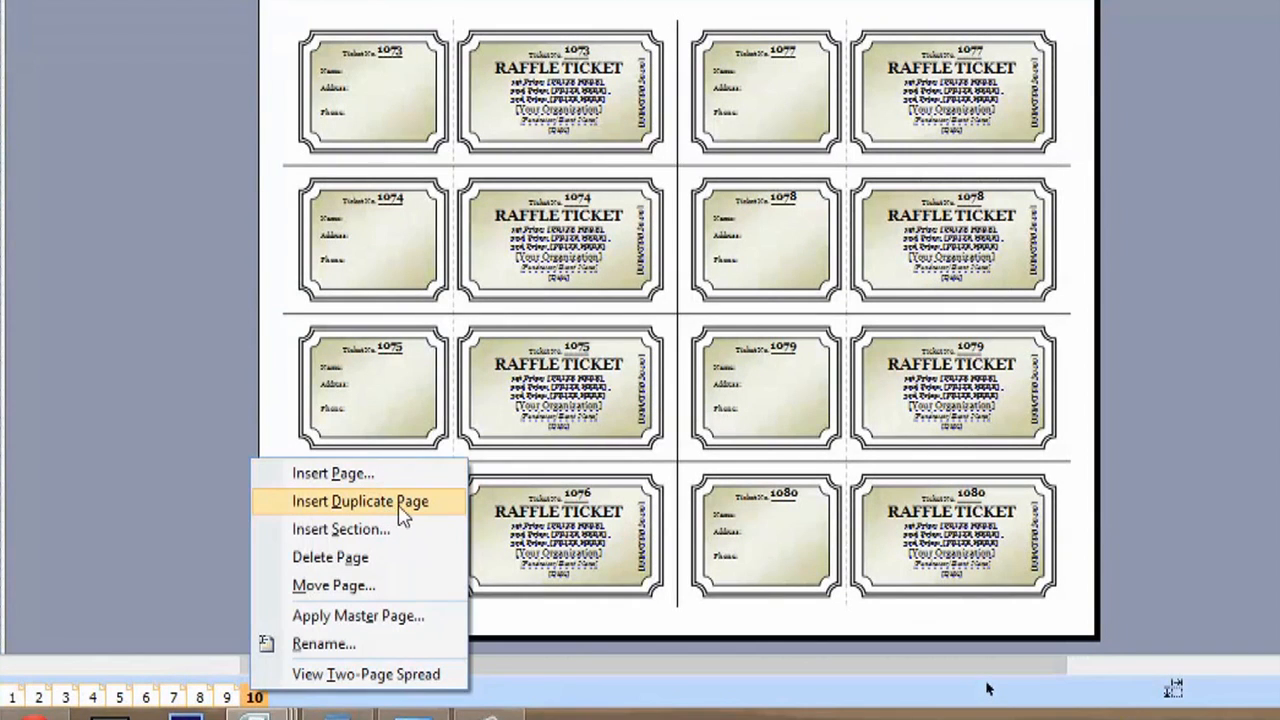
pyautogui.moveTo(410, 512)
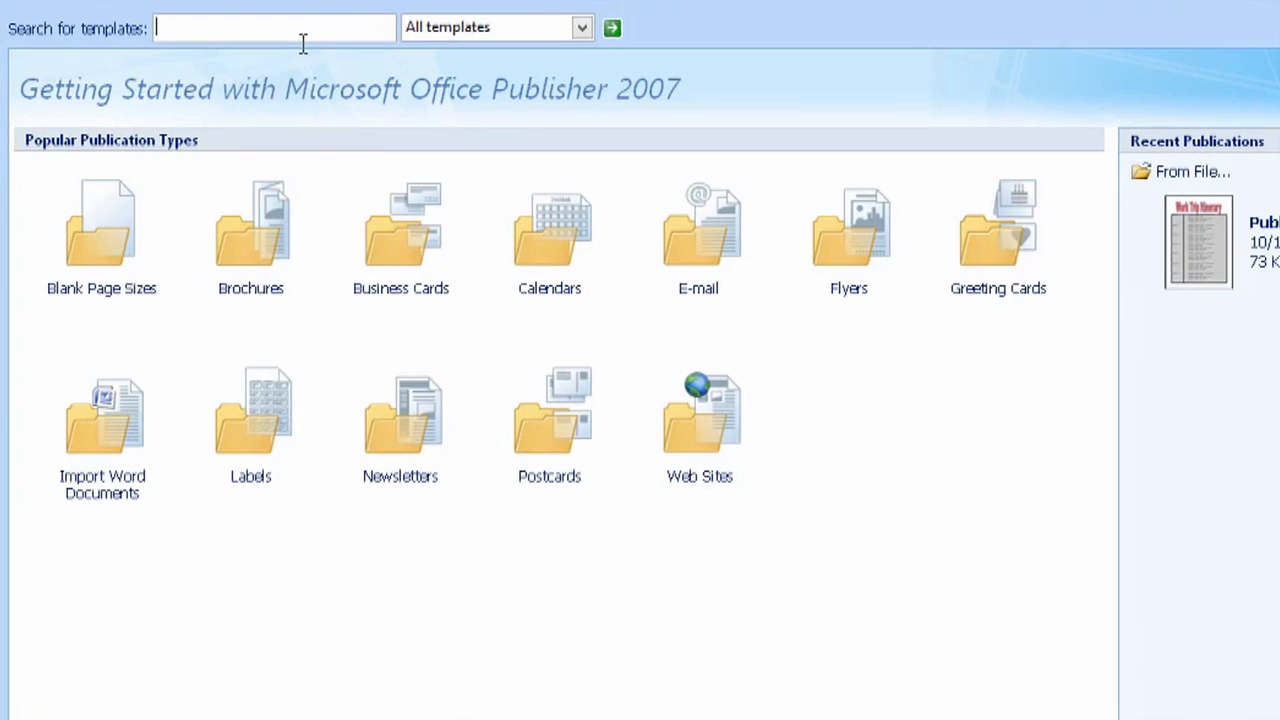
pyautogui.click(612, 28)
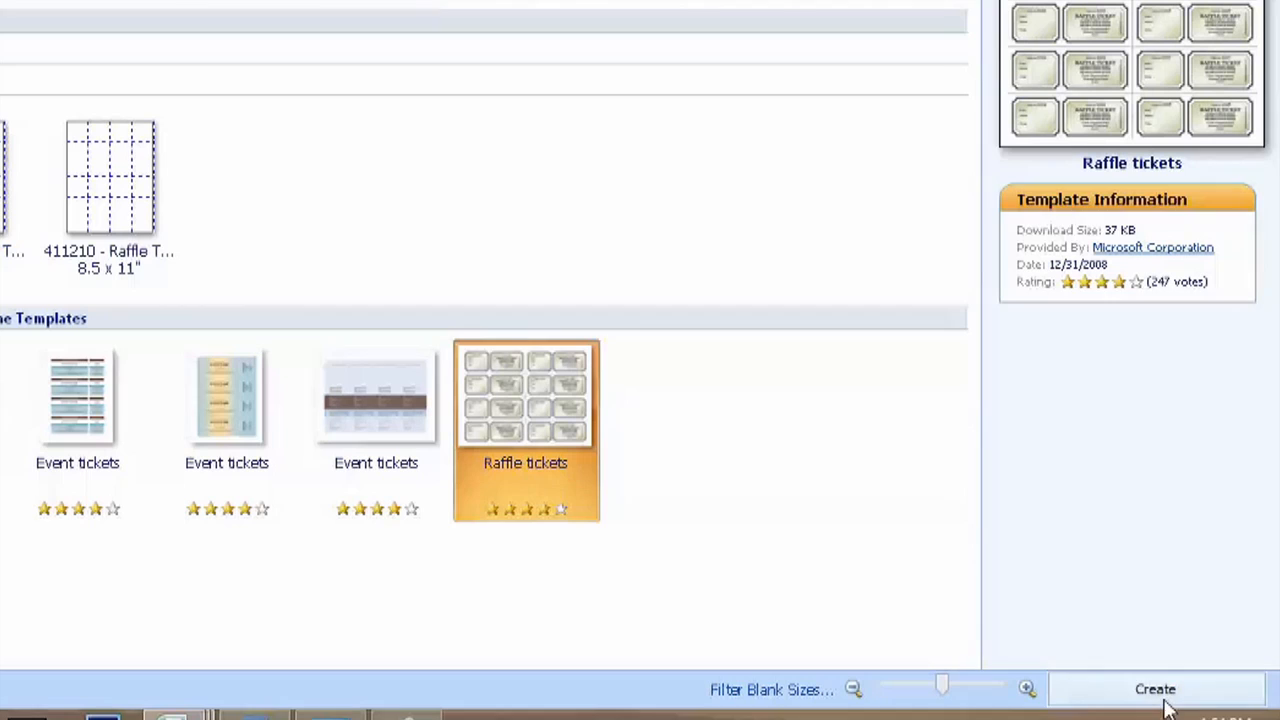
pyautogui.click(1156, 688)
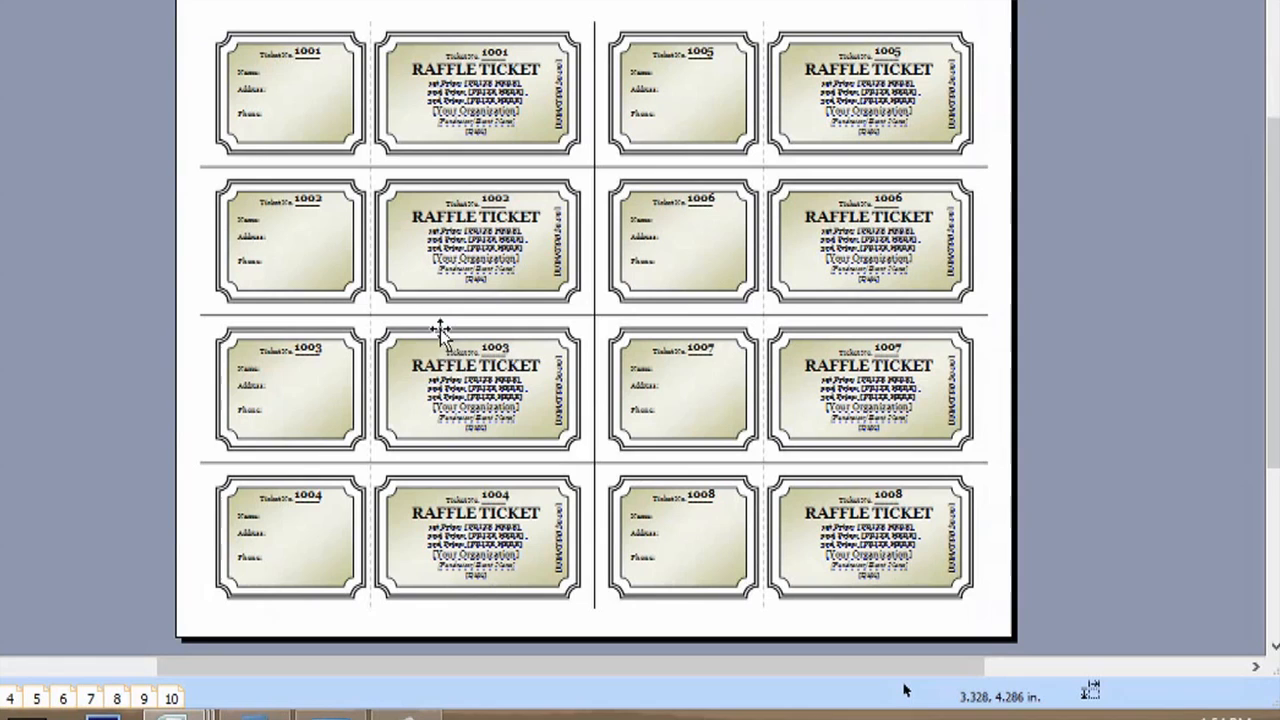
pyautogui.moveTo(800, 136)
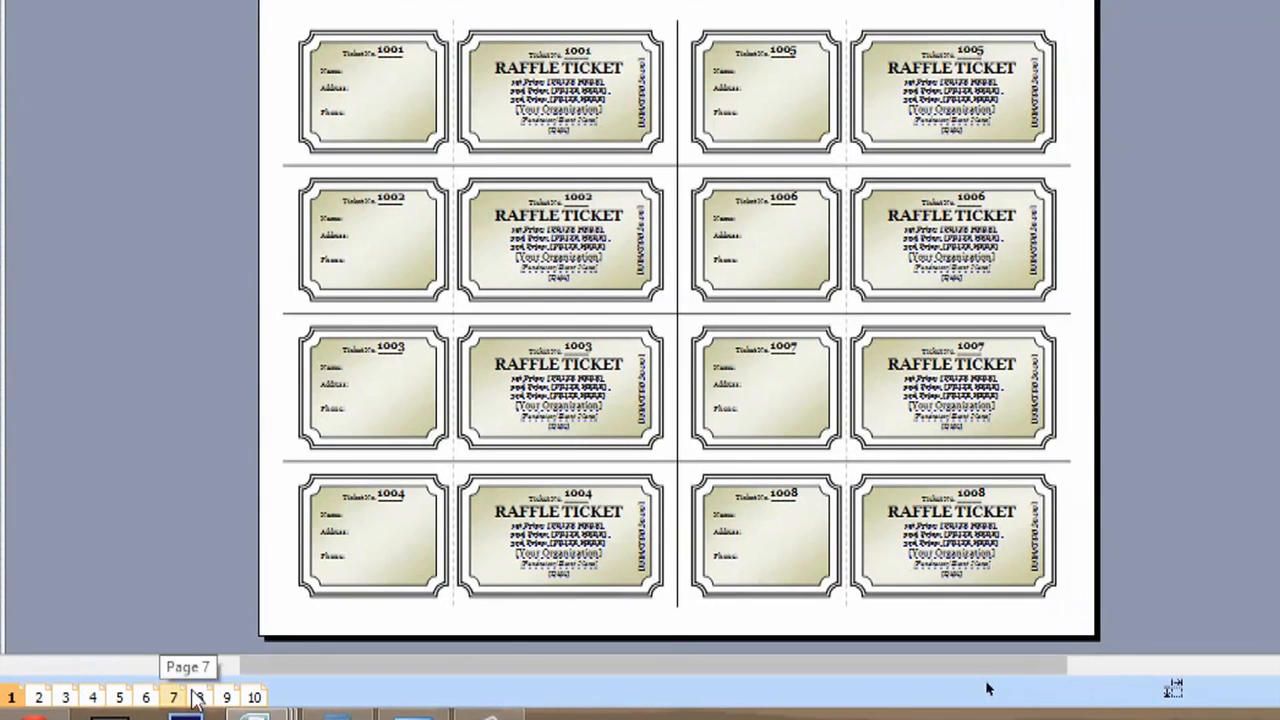
# Step: Navigate to page 10 showing tickets 1073–1080 in the page navigator
pyautogui.click(254, 696)
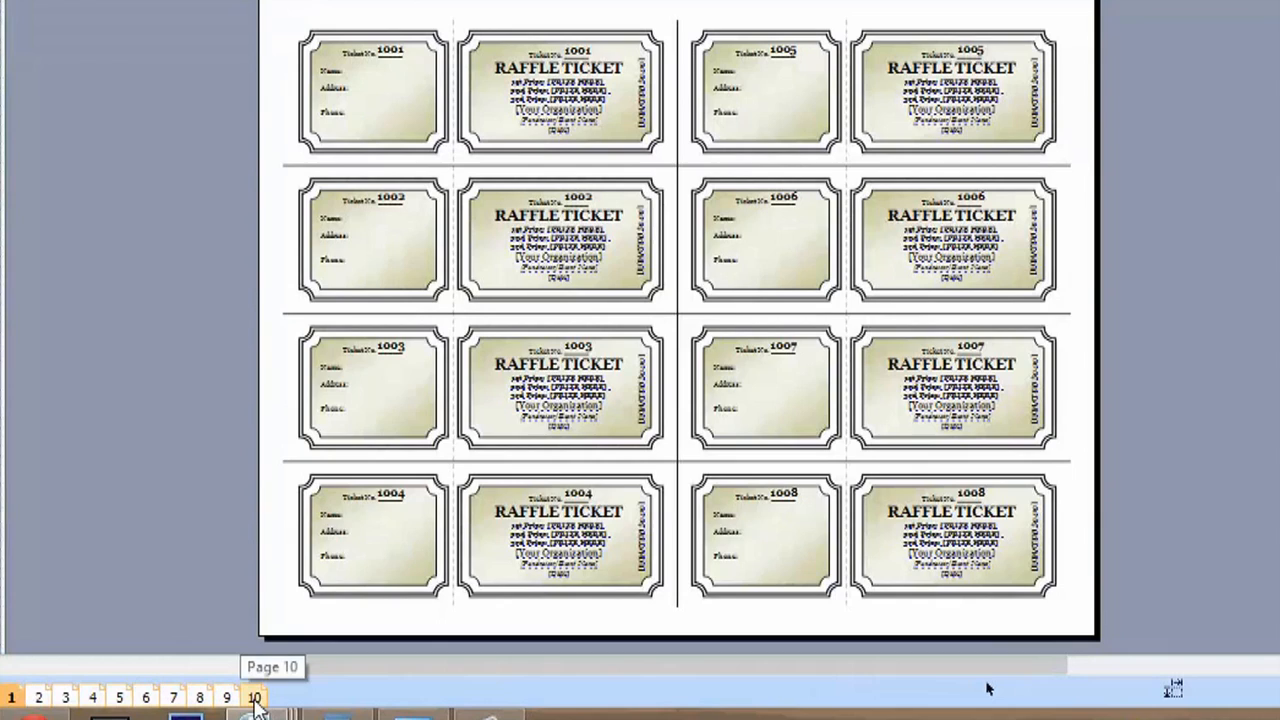
pyautogui.click(254, 696)
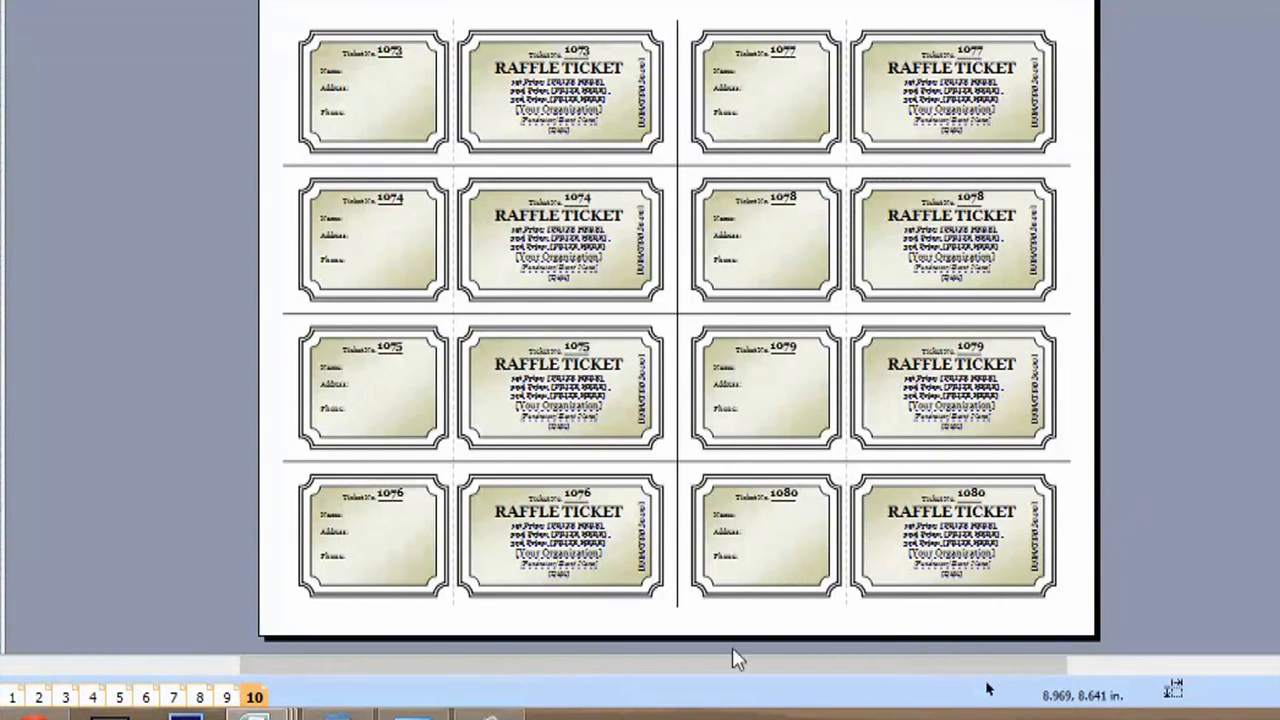
# Step: Insert a duplicate of page 10 as page 11 with tickets 1073–1080
pyautogui.rightClick(252, 696)
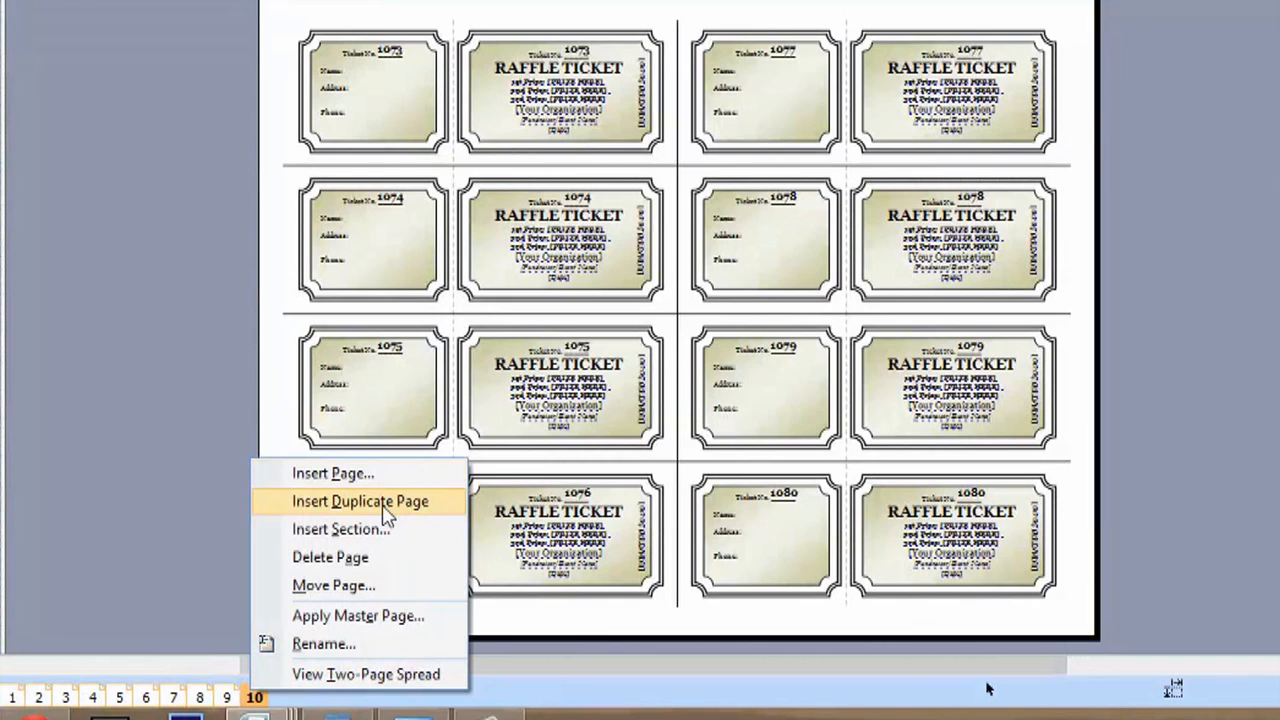
pyautogui.moveTo(424, 512)
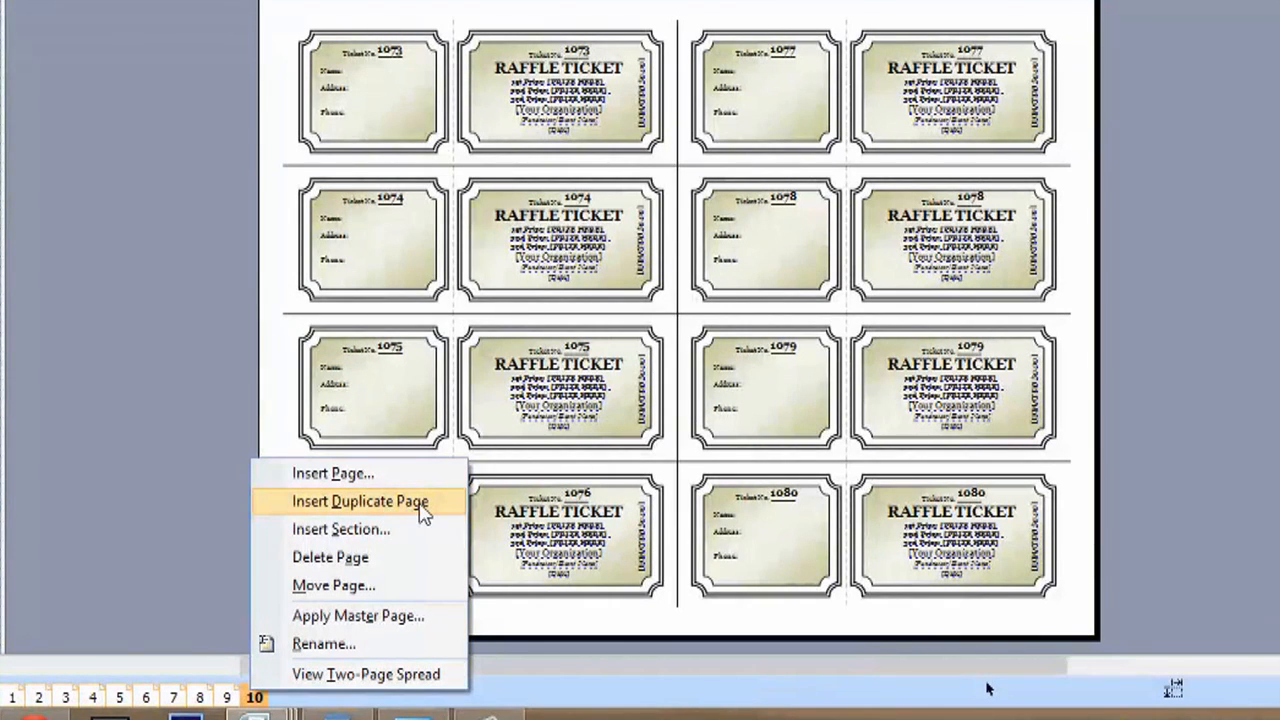
pyautogui.click(360, 500)
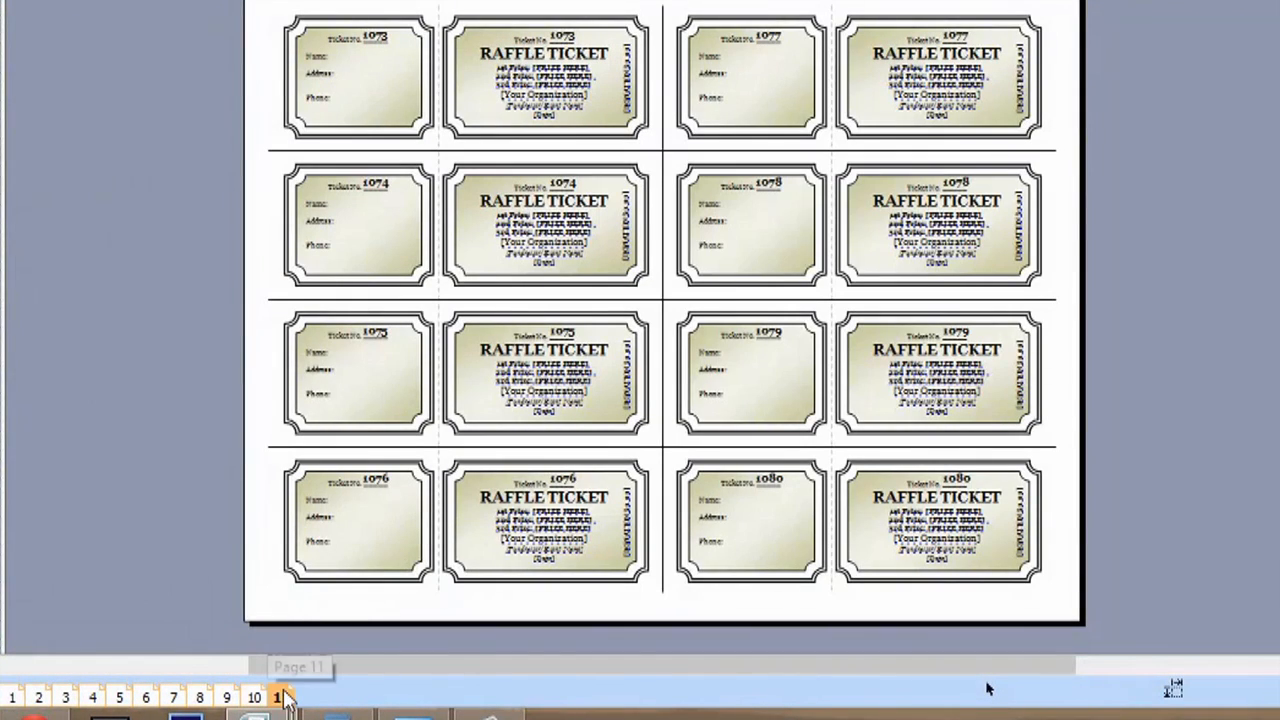
pyautogui.click(280, 696)
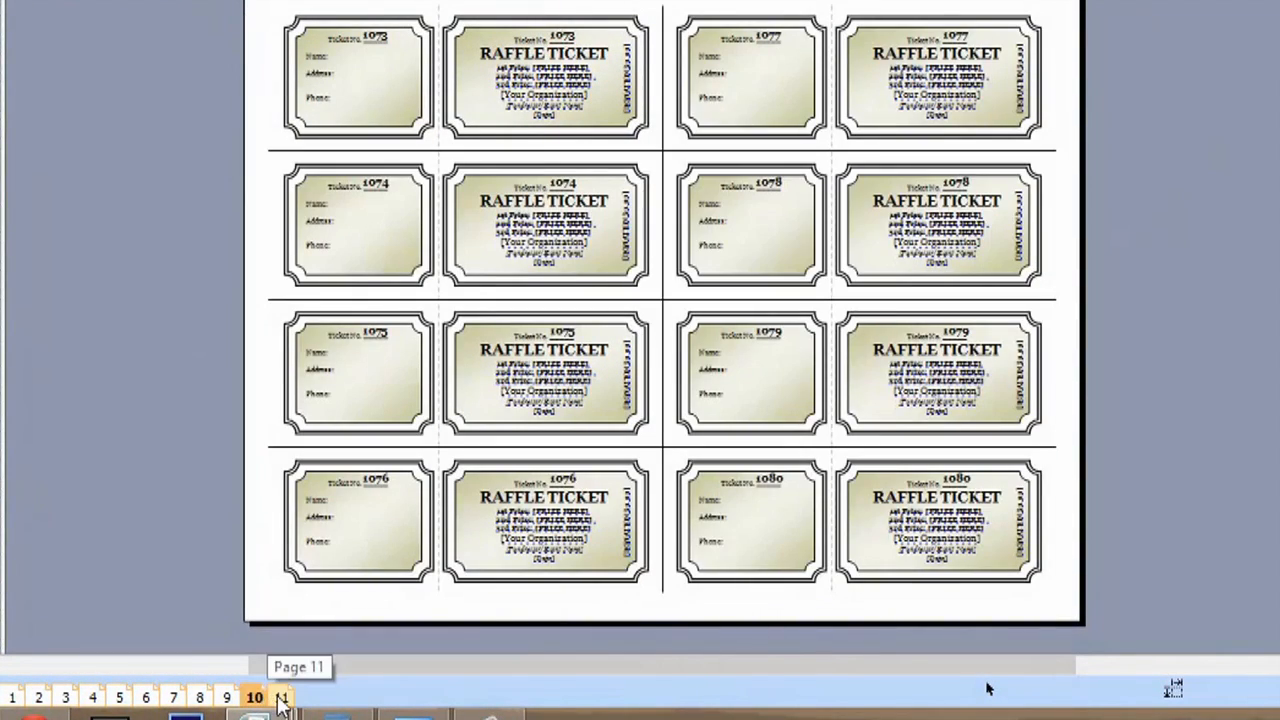
# Step: Renumber page 11's ticket stubs starting at 1081
pyautogui.click(282, 696)
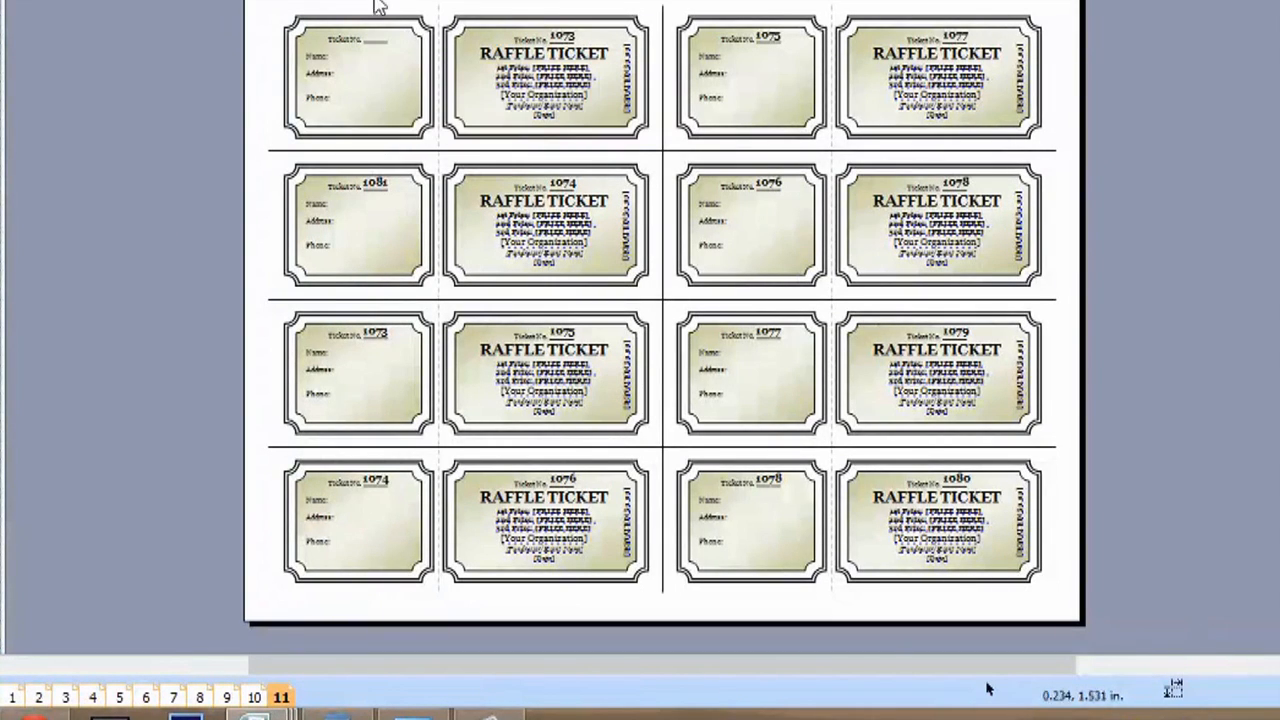
pyautogui.click(376, 184)
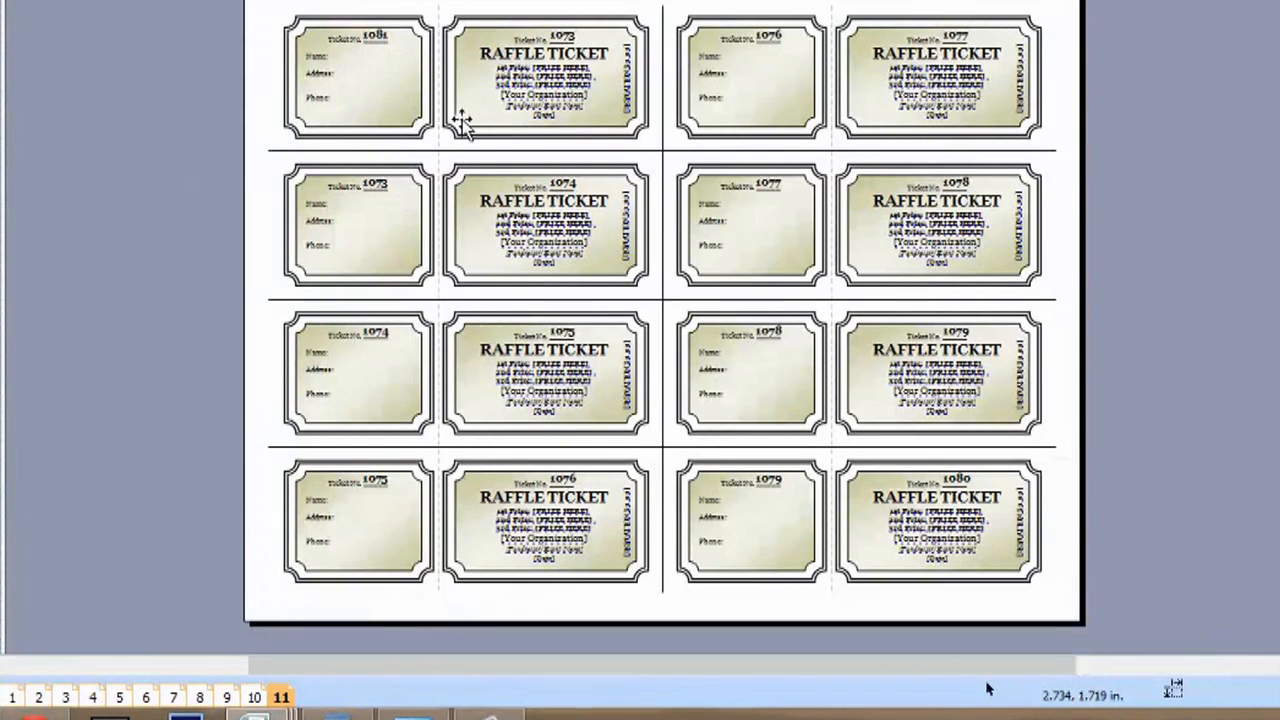
pyautogui.moveTo(416, 64)
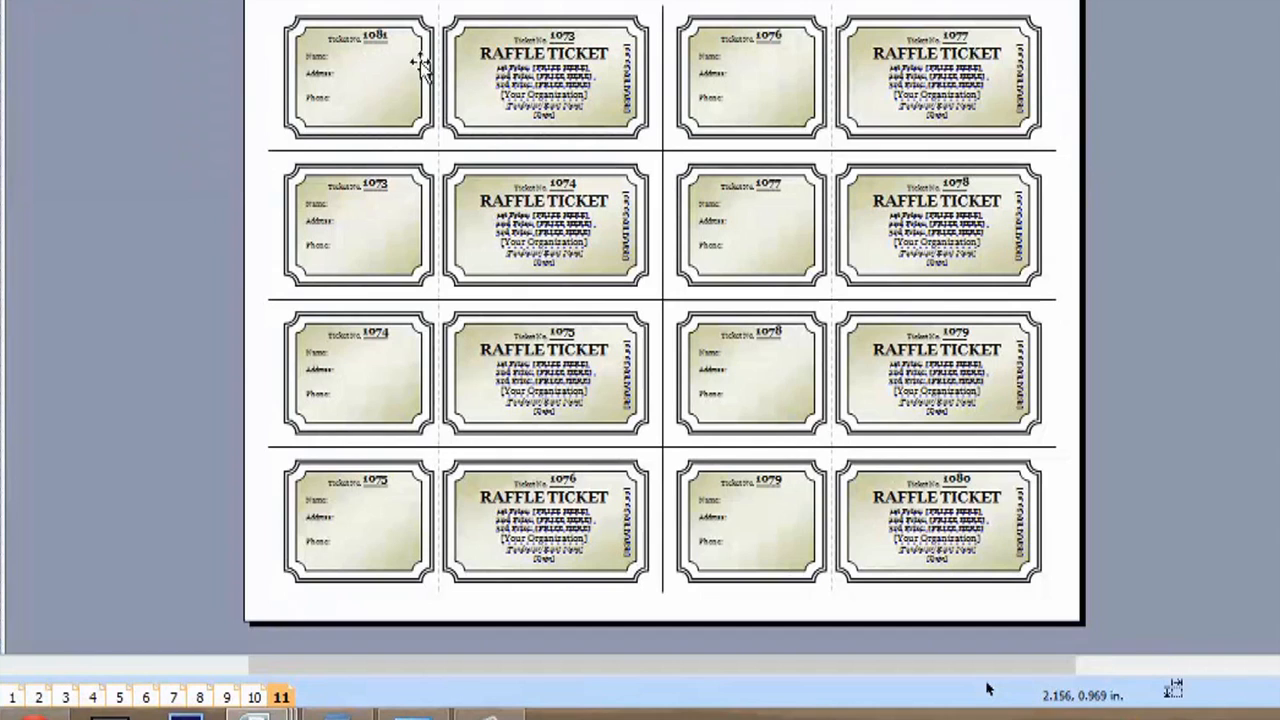
pyautogui.moveTo(584, 50)
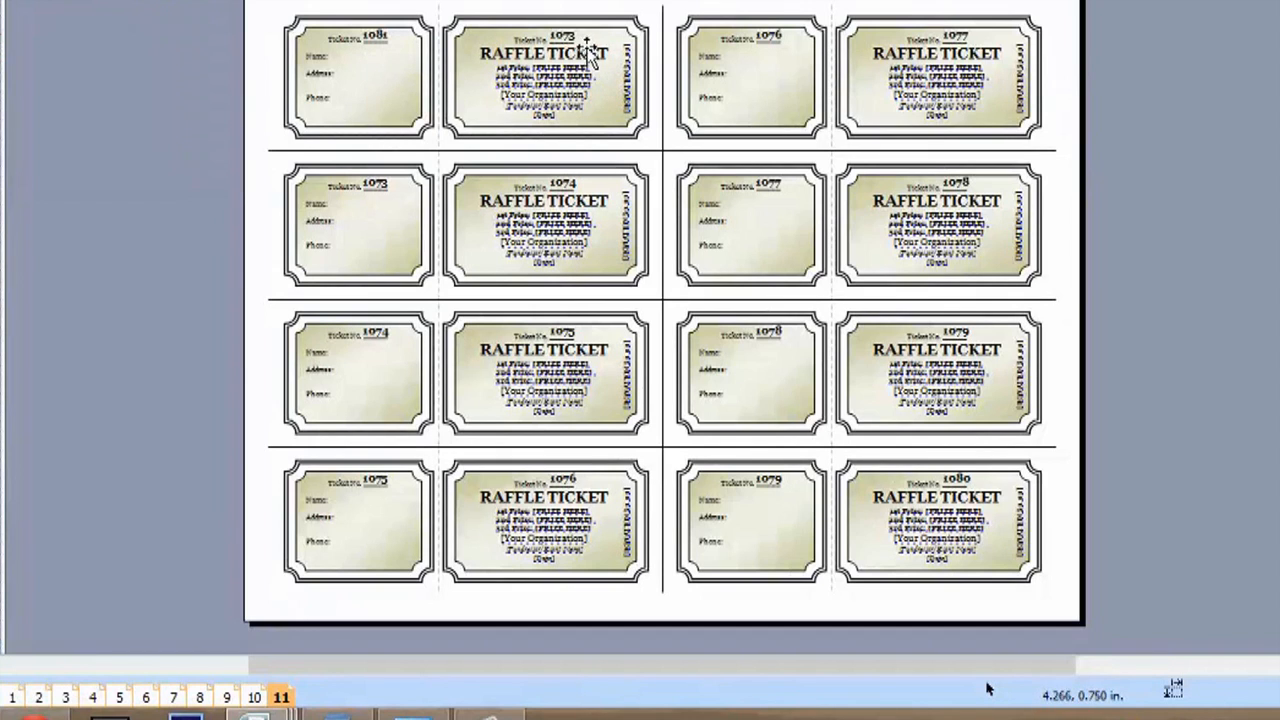
pyautogui.moveTo(90, 176)
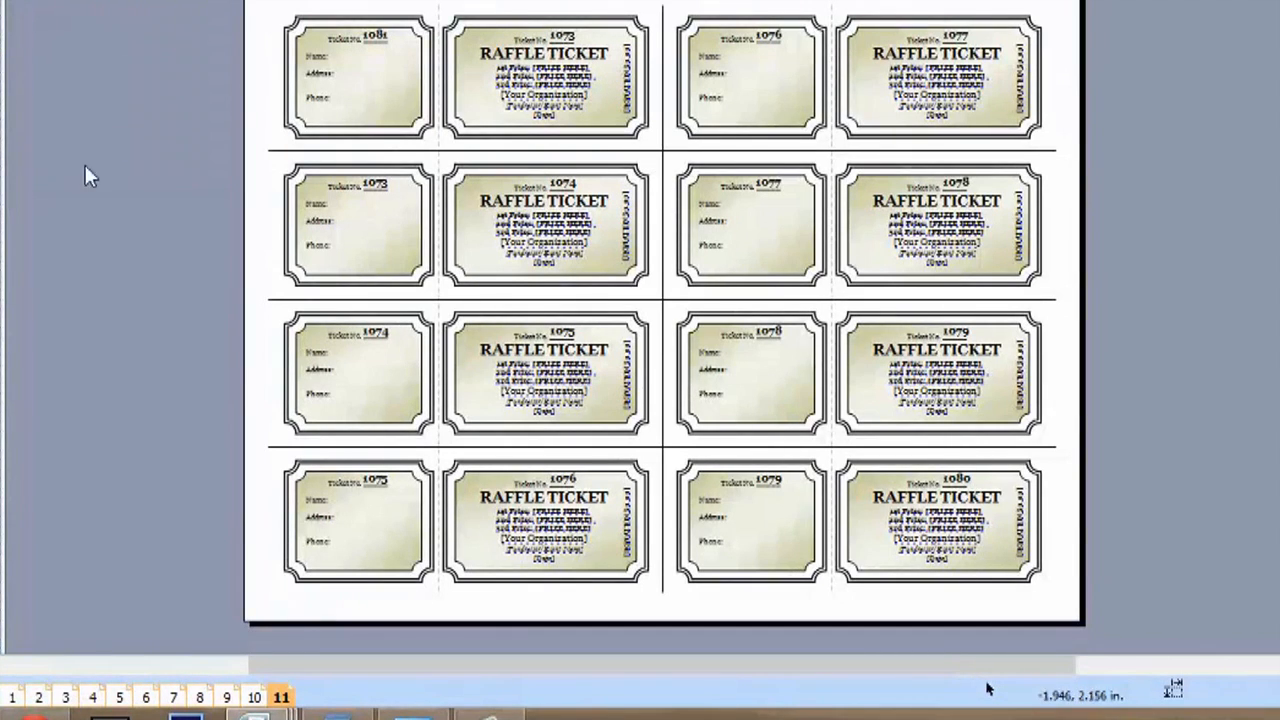
pyautogui.moveTo(164, 520)
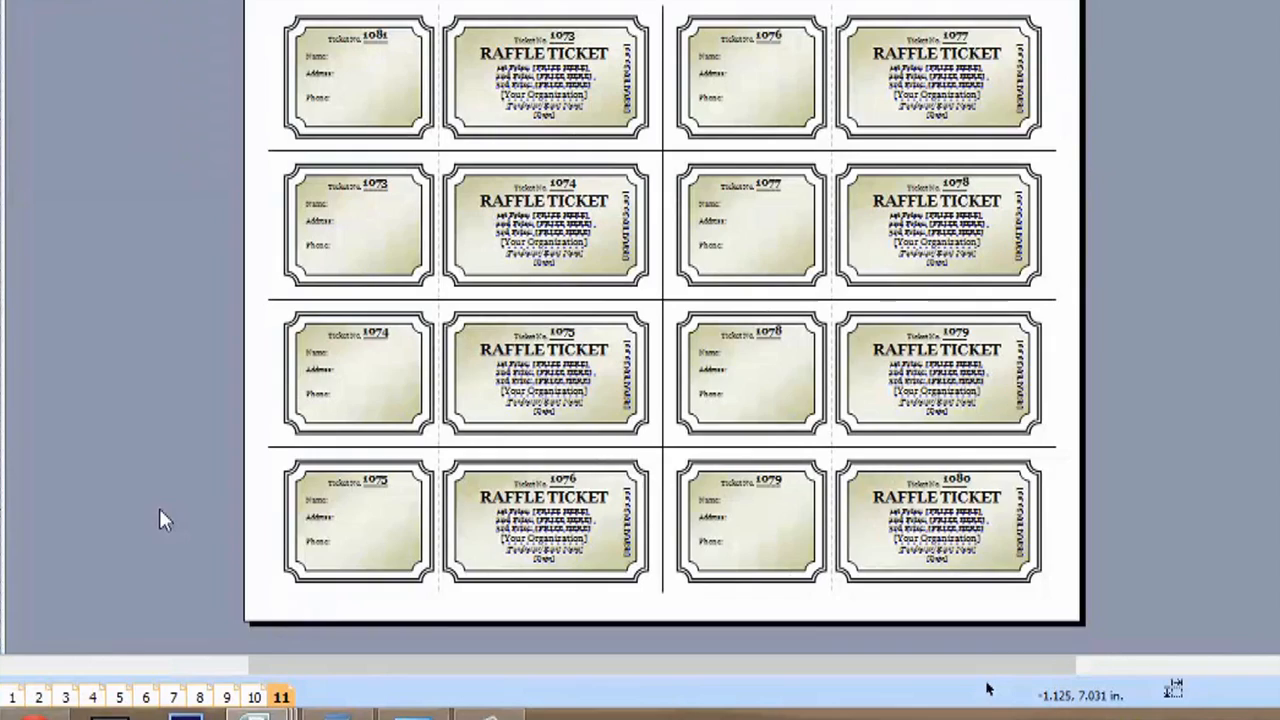